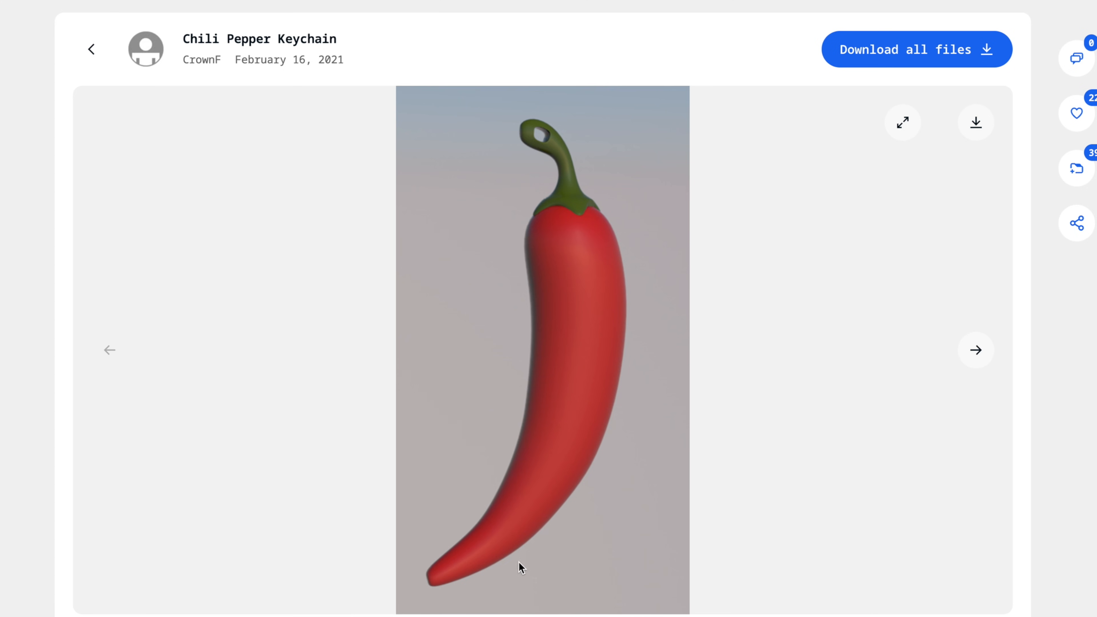
mouse_move(598, 521)
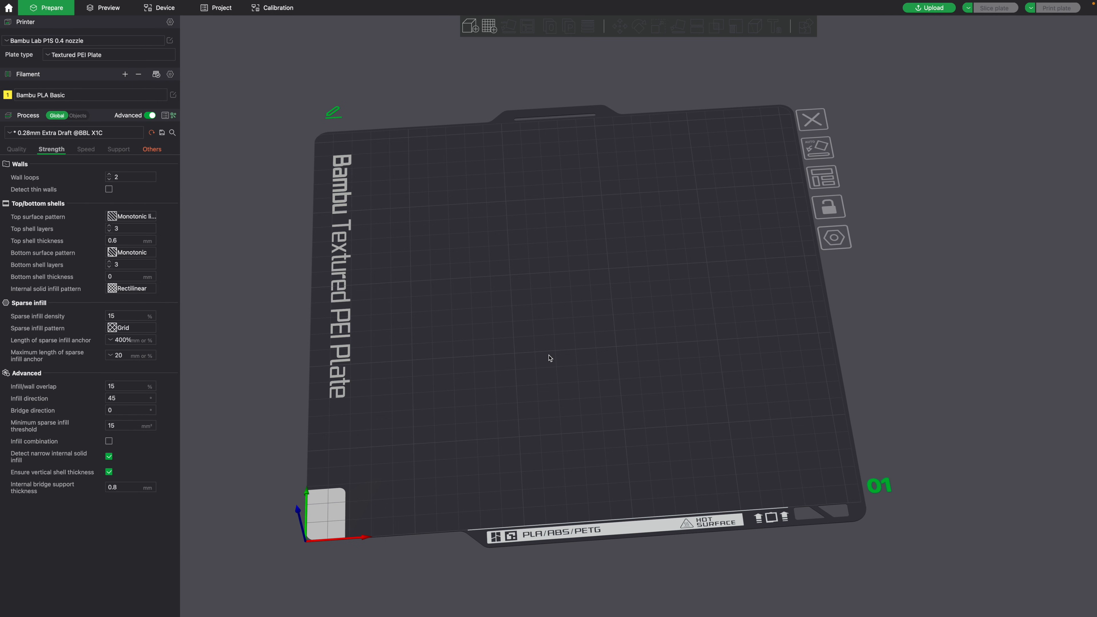
mouse_move(475, 226)
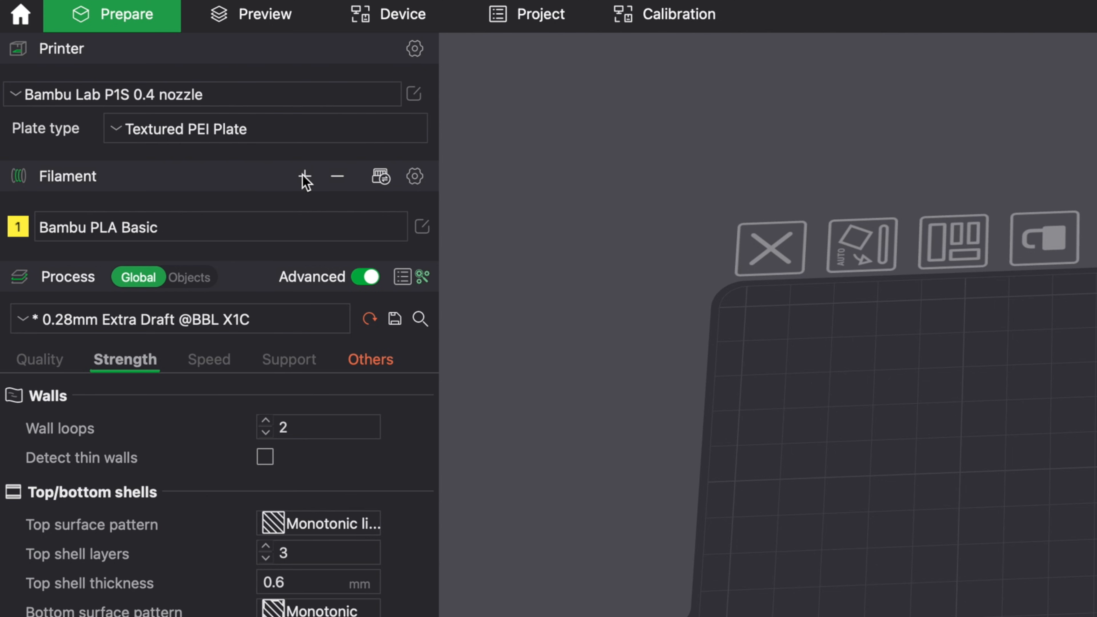
Step: Add a second filament and set the two filament colours to red and green
click(303, 176)
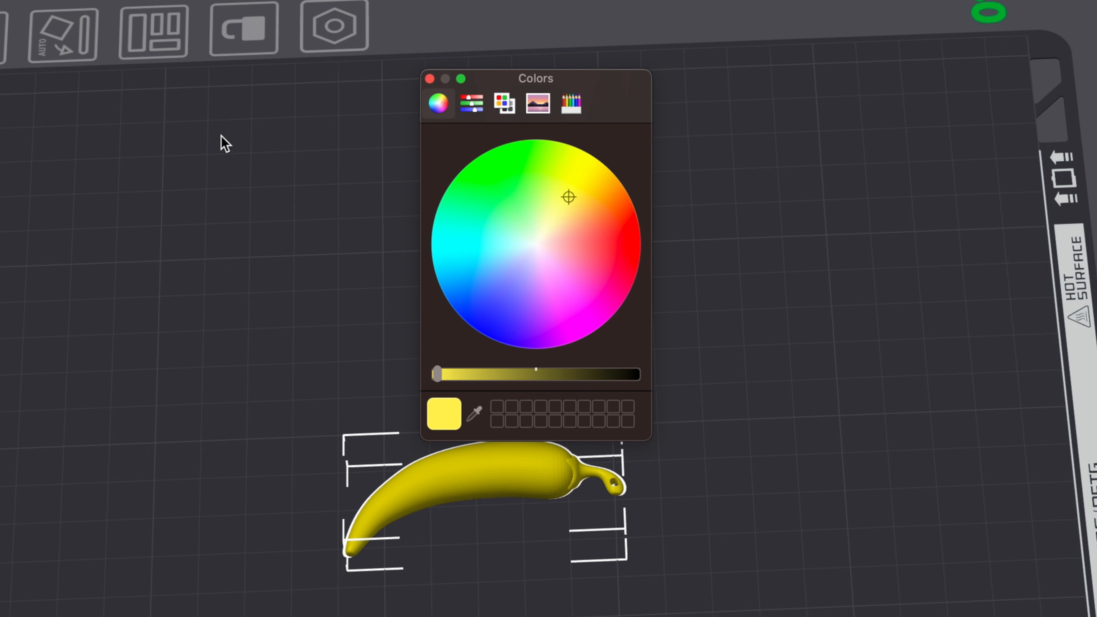
click(632, 225)
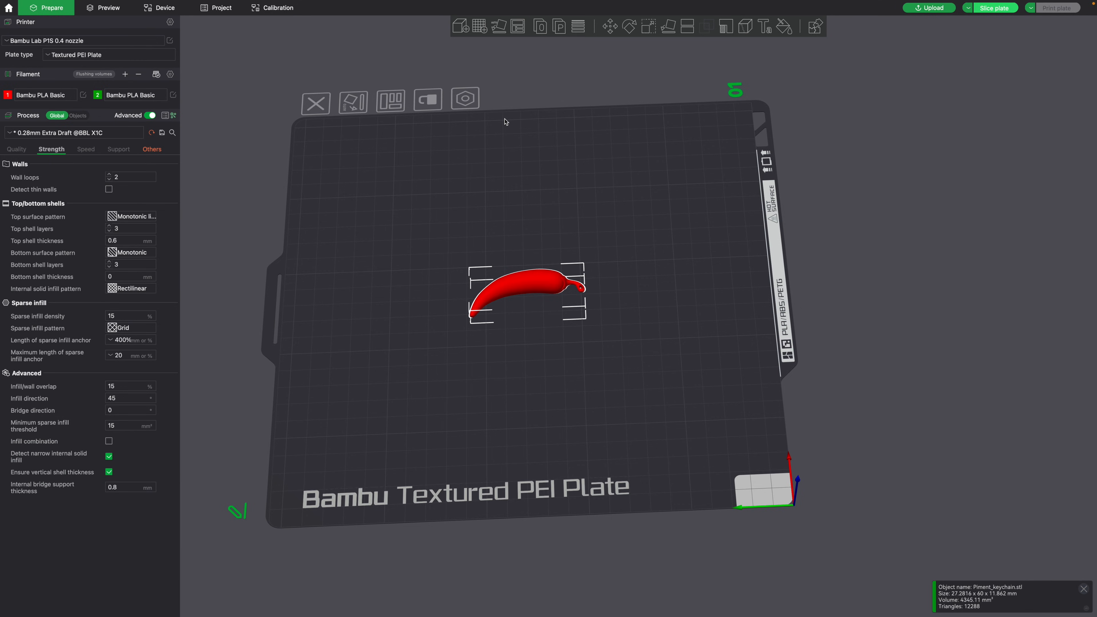
mouse_move(543, 286)
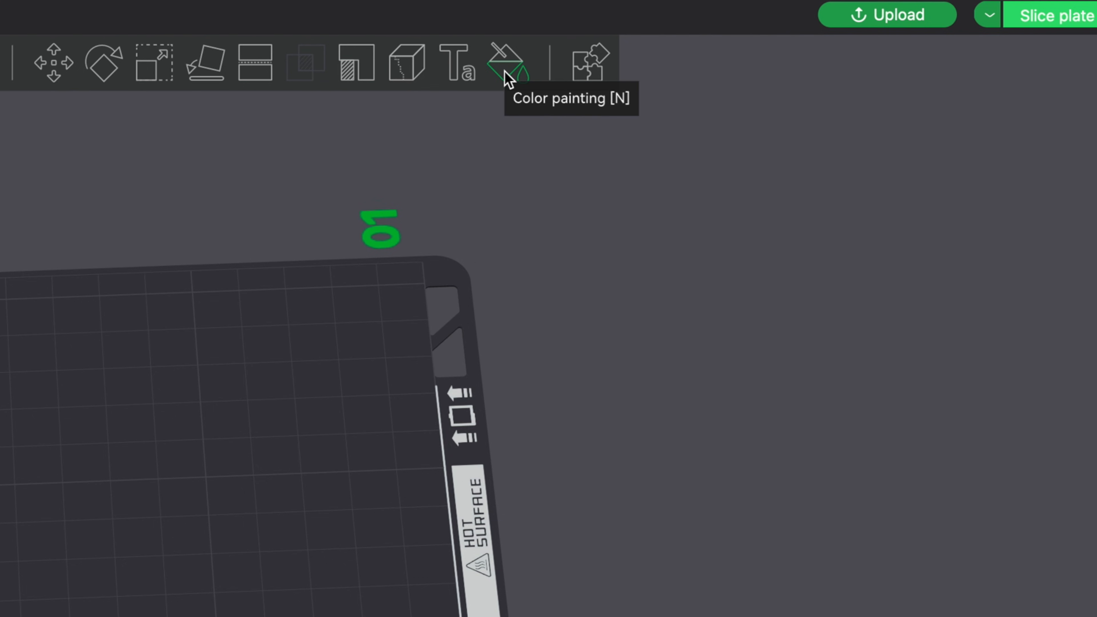
Step: Smart-fill the chili's stem with green filament 2, leaving the pepper body red
click(505, 63)
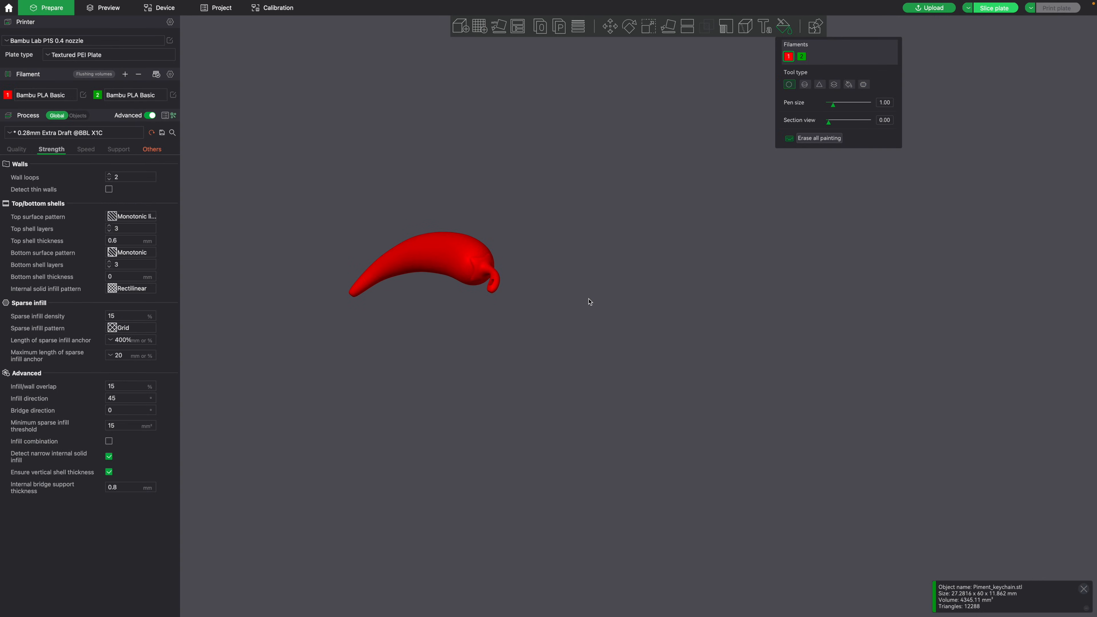
drag(589, 302, 617, 378)
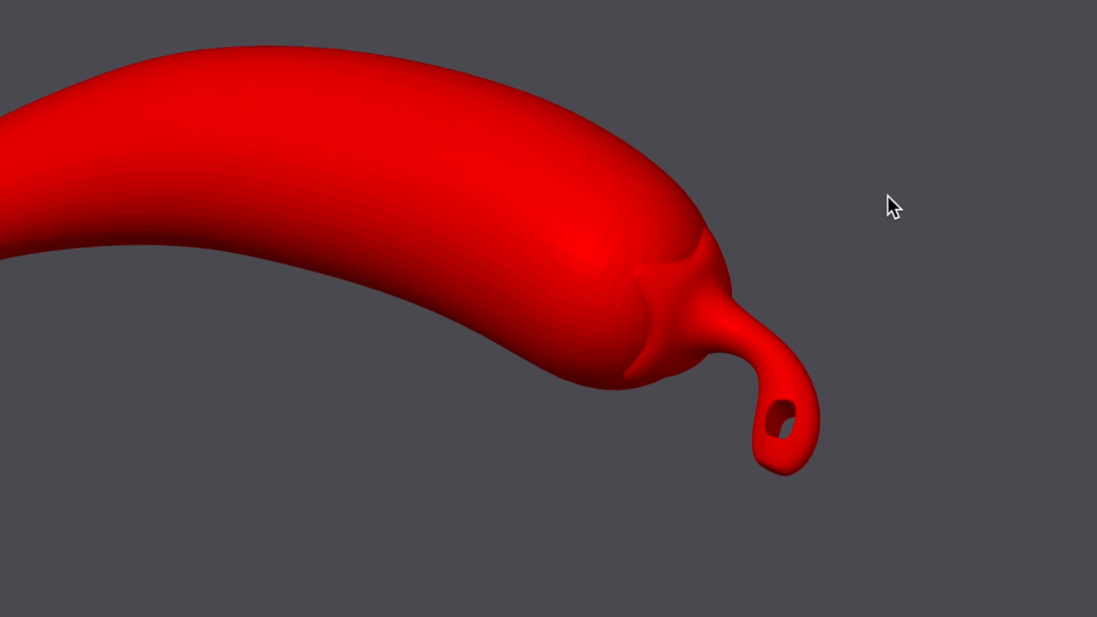
click(648, 358)
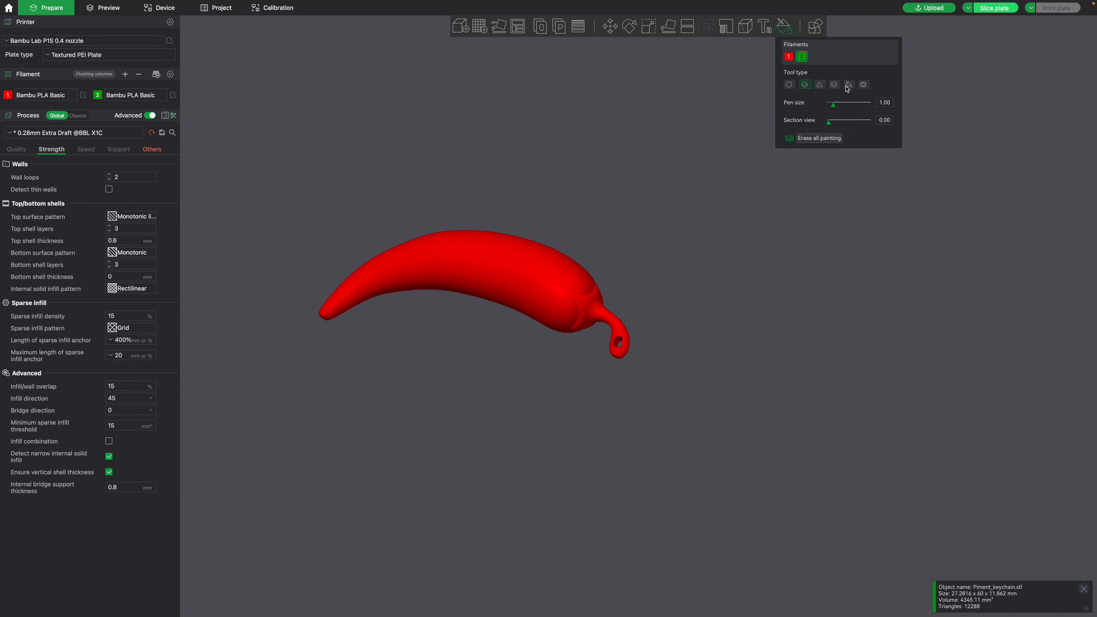
click(849, 84)
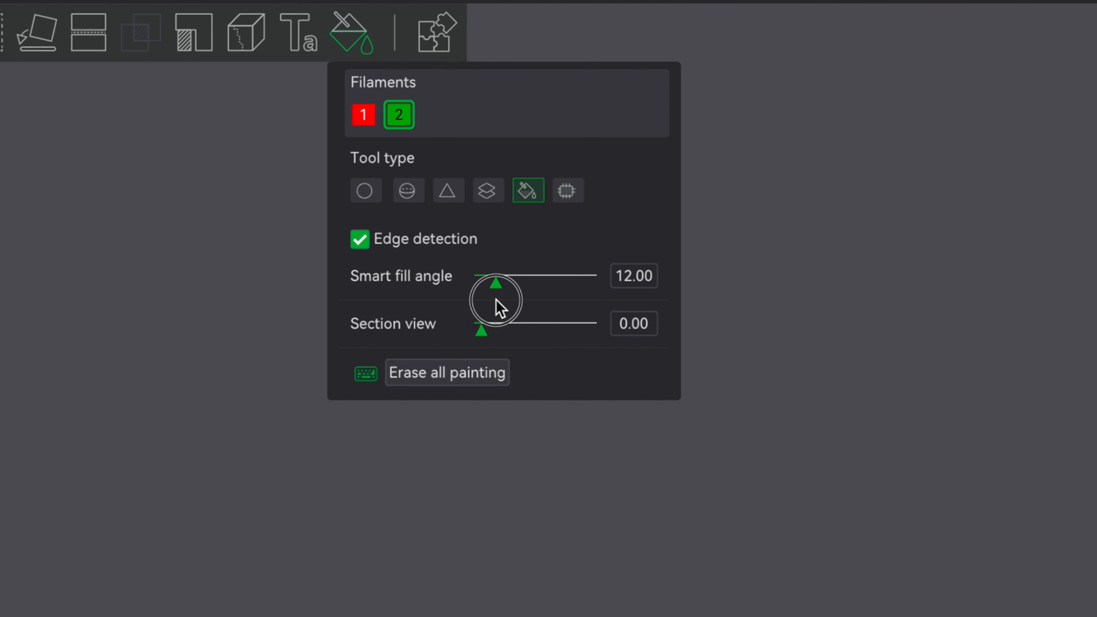
drag(496, 283, 501, 283)
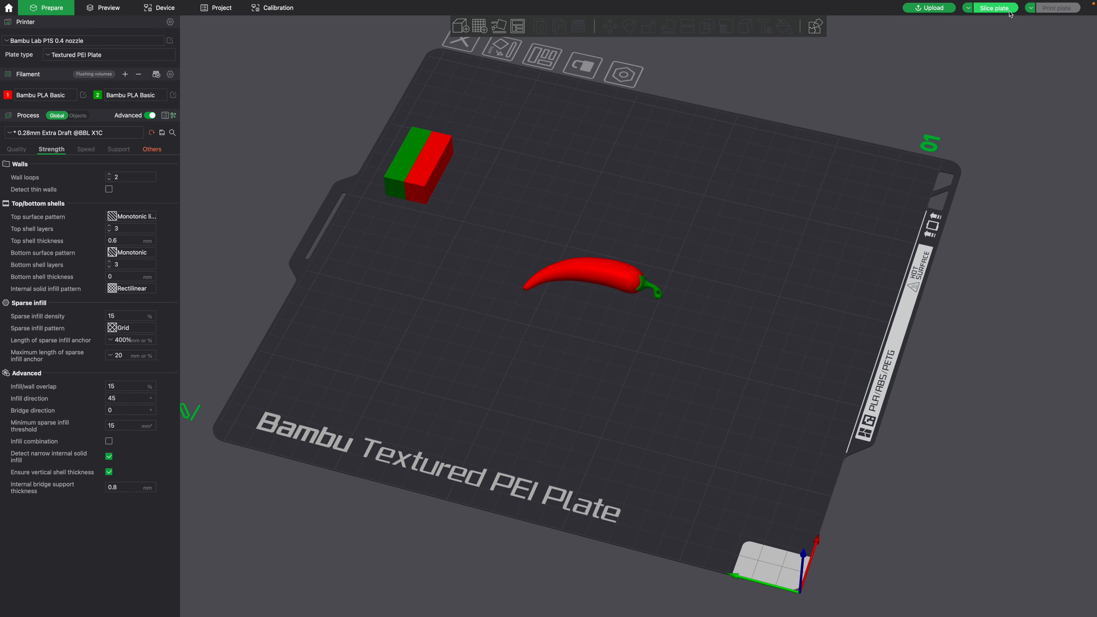
Step: Enable supports for the chili and slice the plate to check them
click(994, 7)
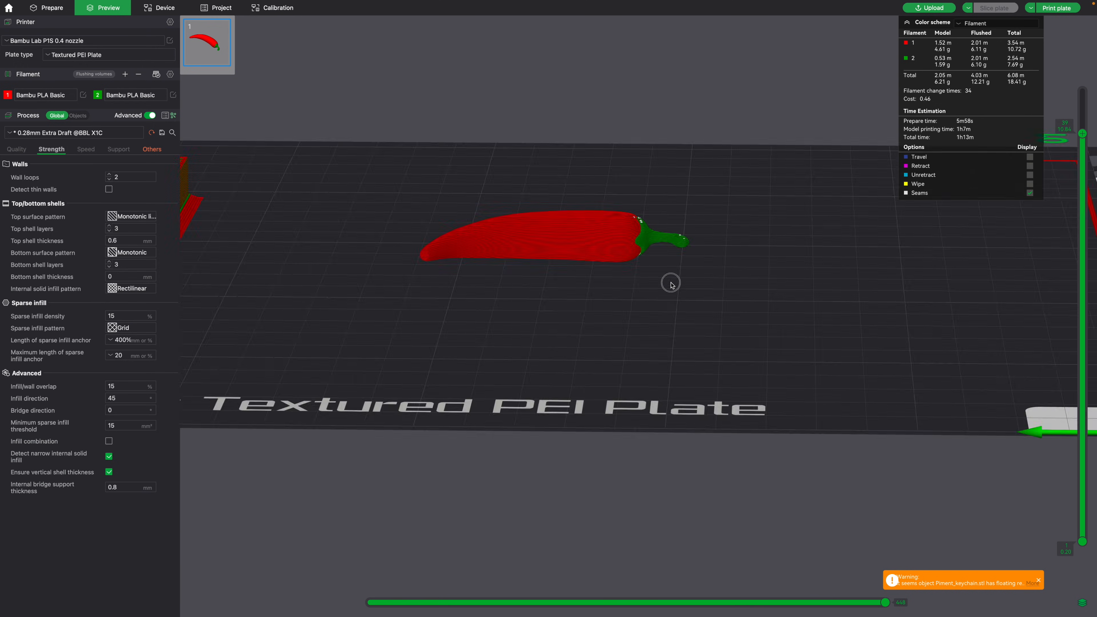
drag(670, 284, 578, 310)
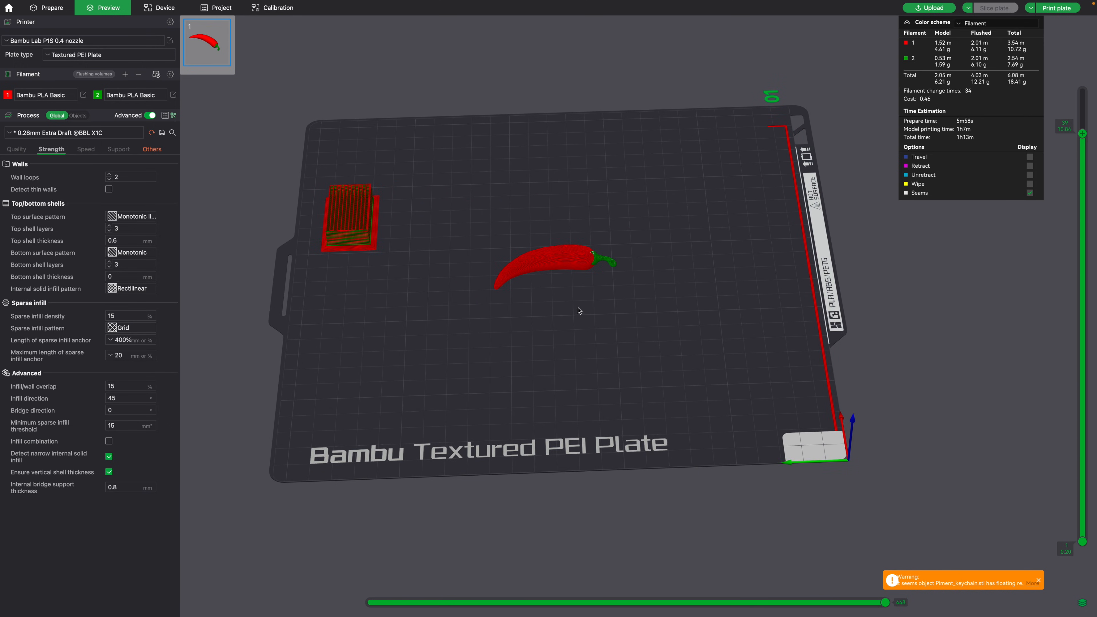
click(47, 8)
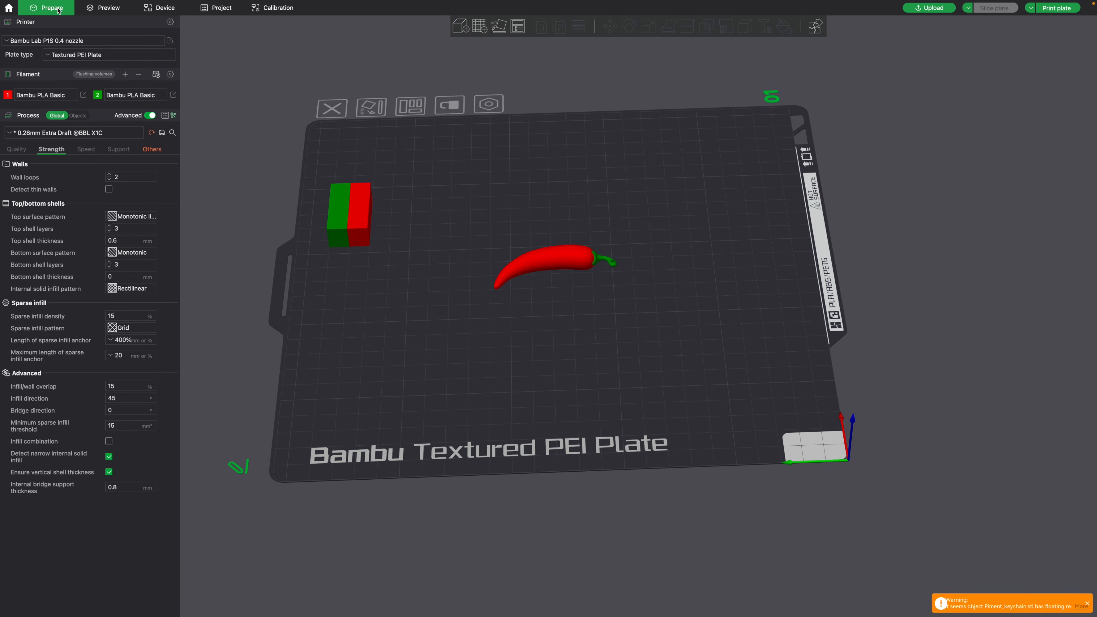
click(117, 149)
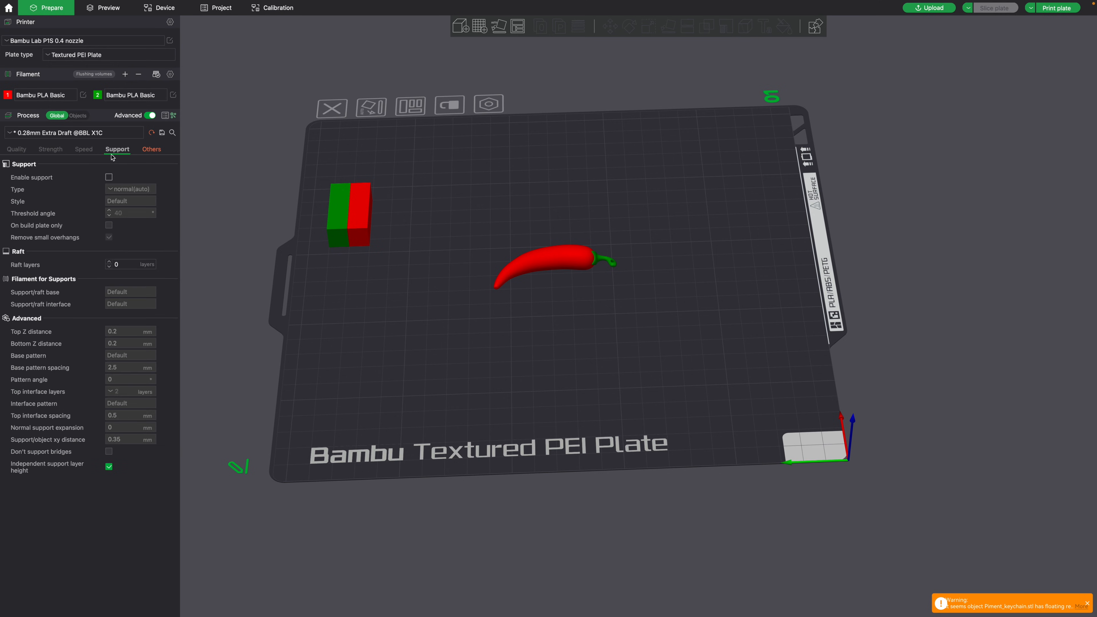
click(109, 177)
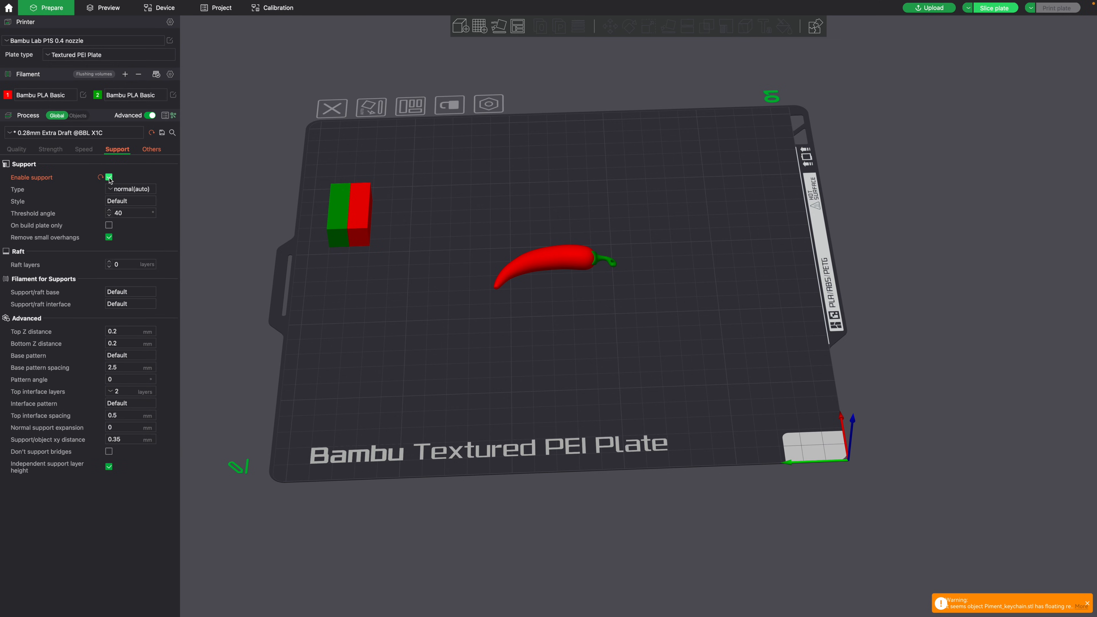
click(109, 176)
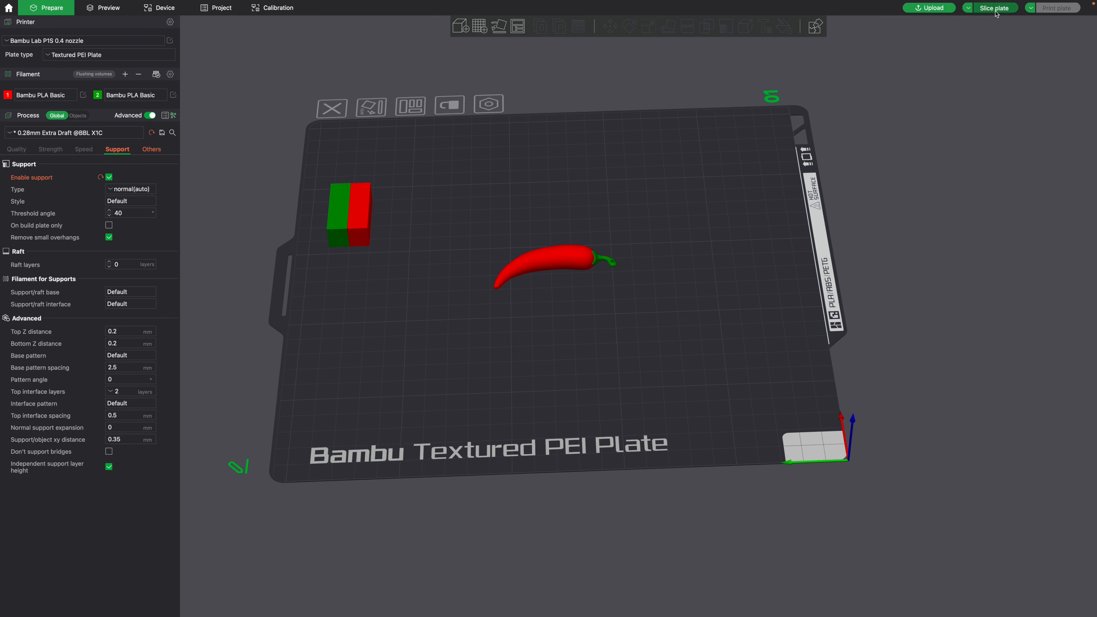
click(993, 7)
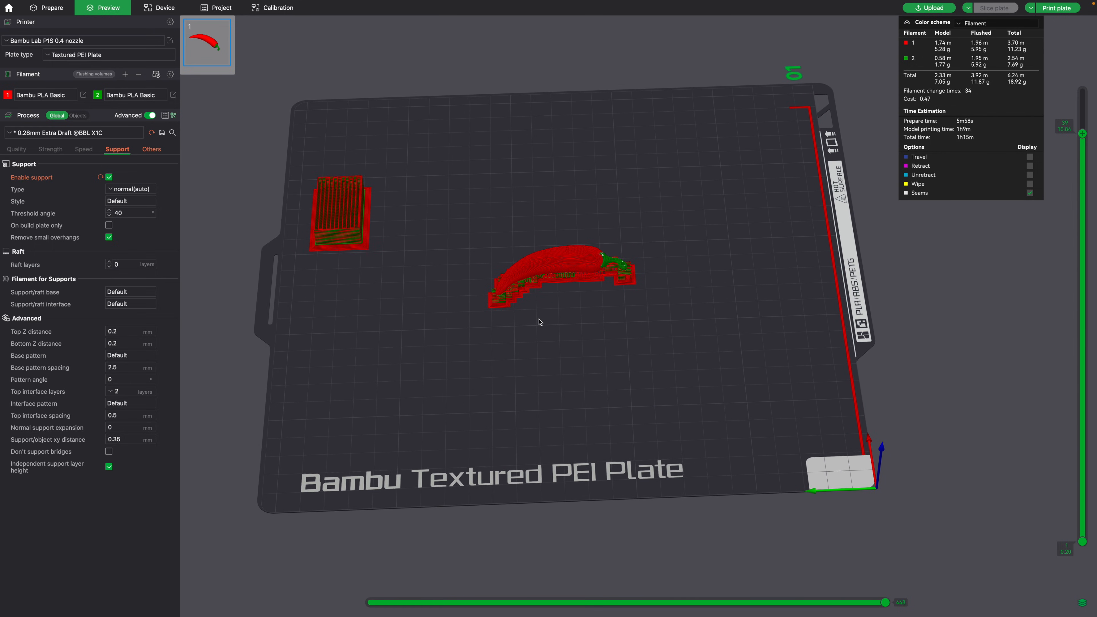
Step: Switch the support type to tree(auto) and re-slice the plate
click(130, 189)
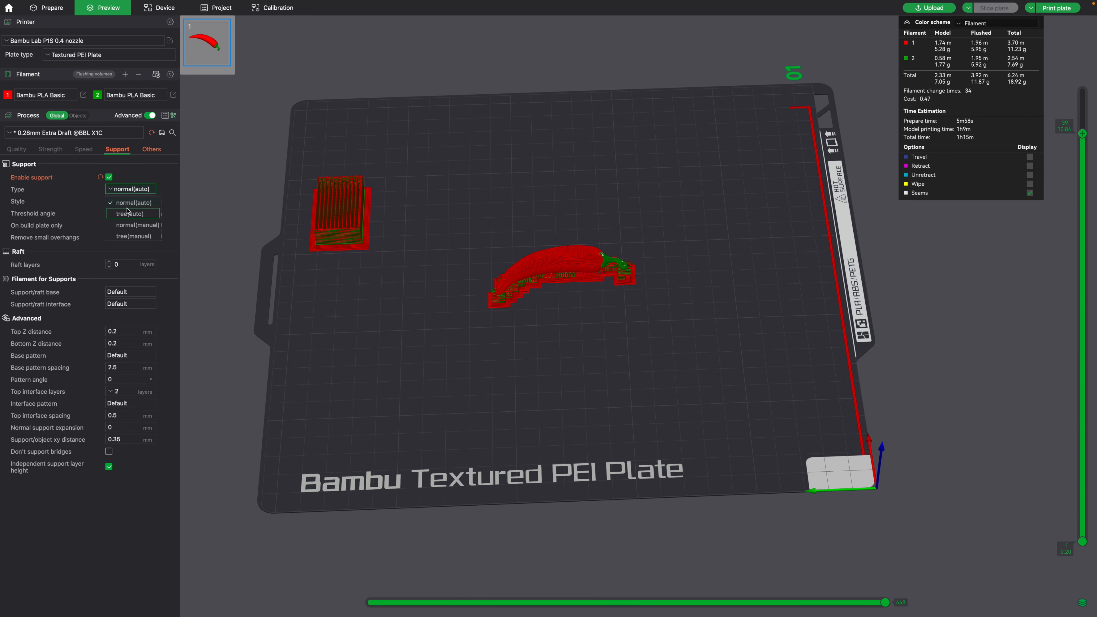
click(130, 215)
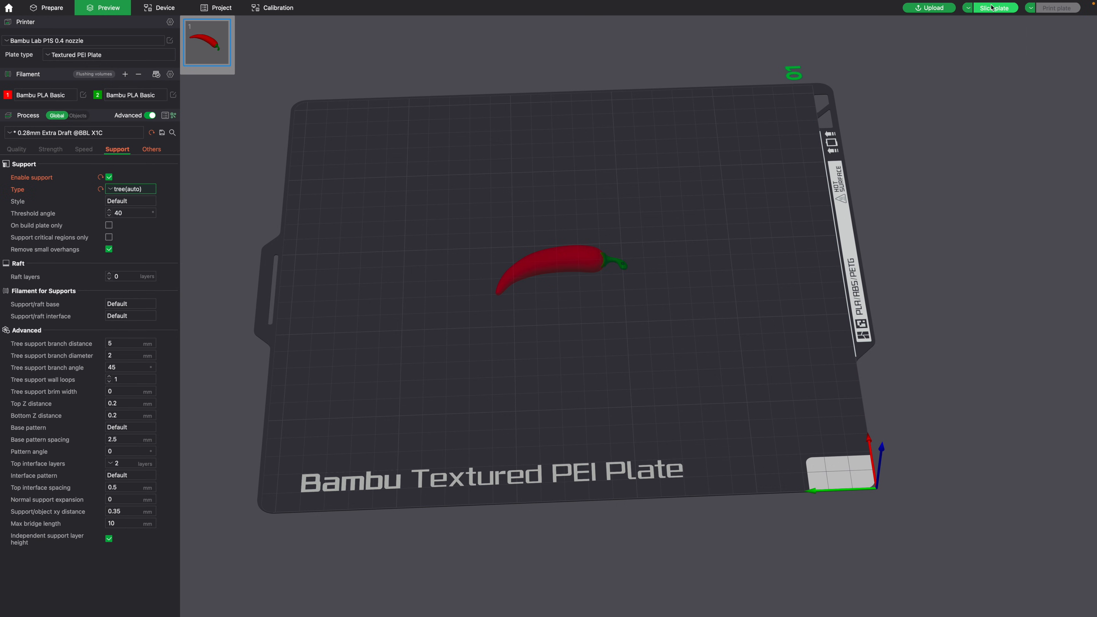
click(993, 8)
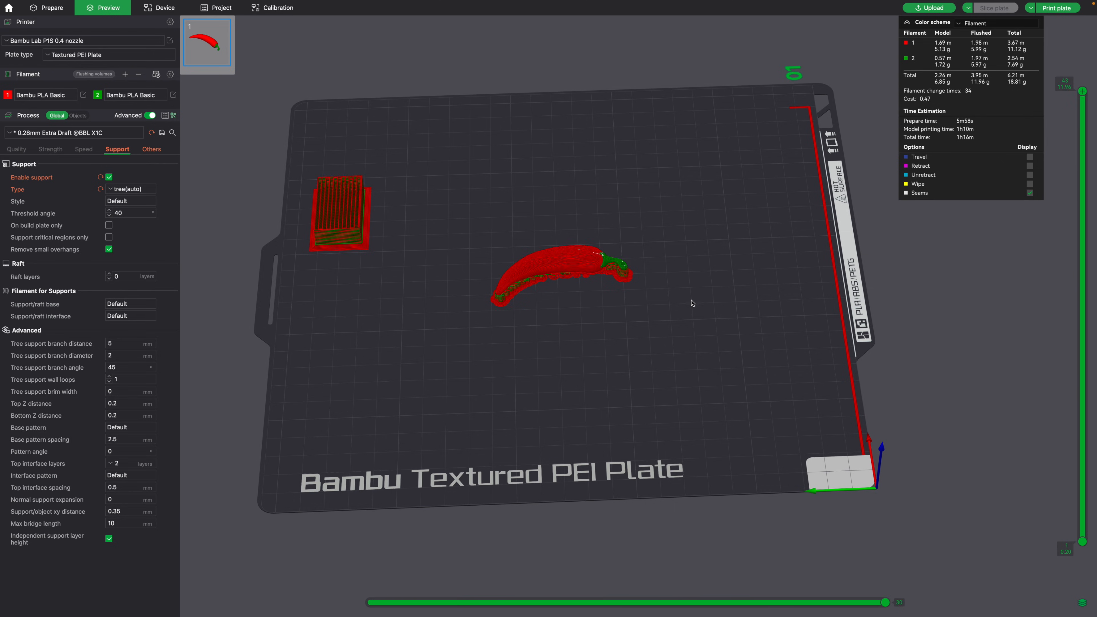
click(46, 7)
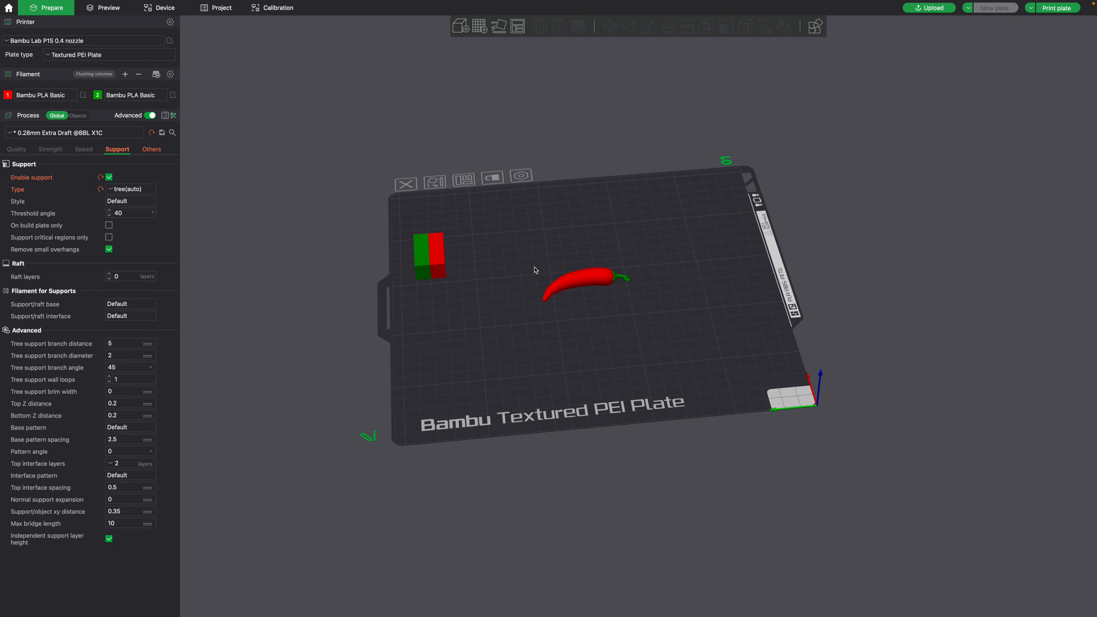
Step: Clone the chili into a second pepper and run a trial slice with both on the plate
right_click(584, 276)
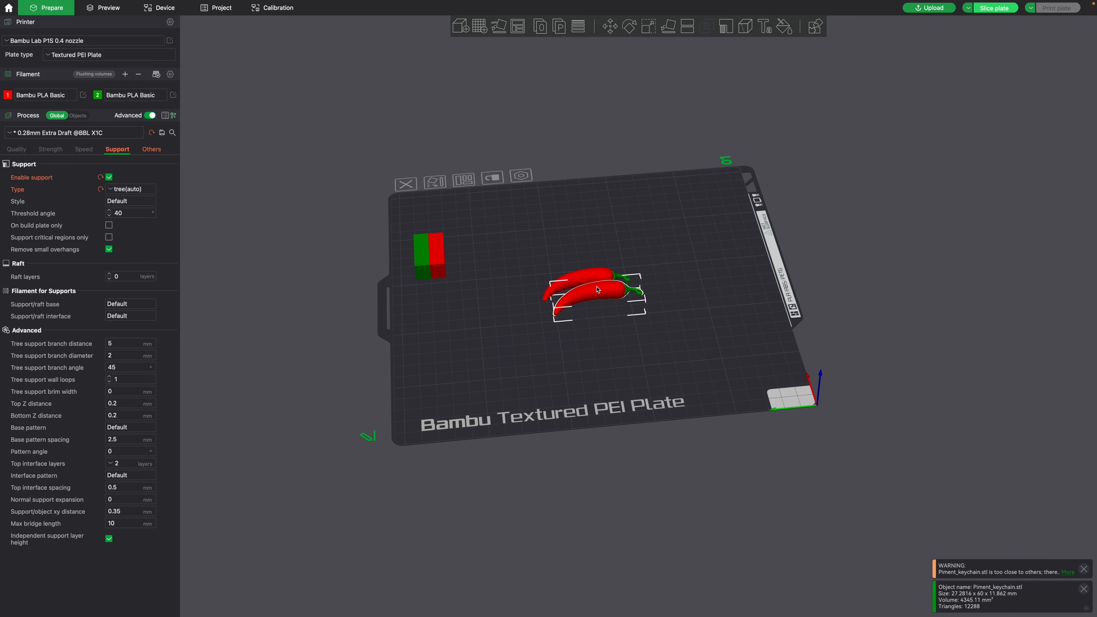
click(628, 25)
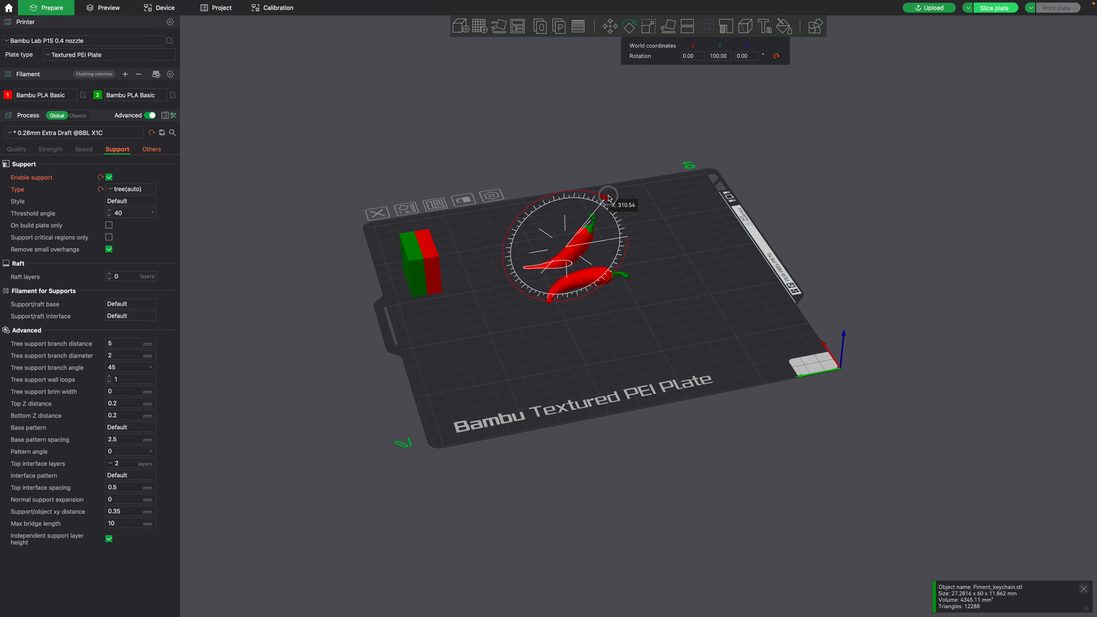
click(107, 8)
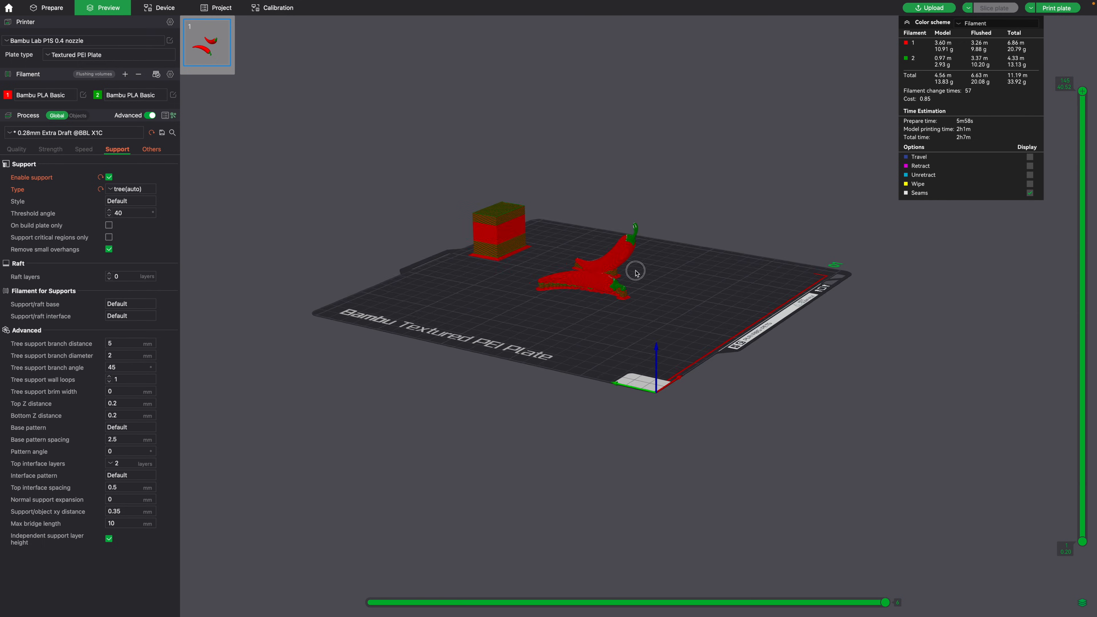
click(46, 7)
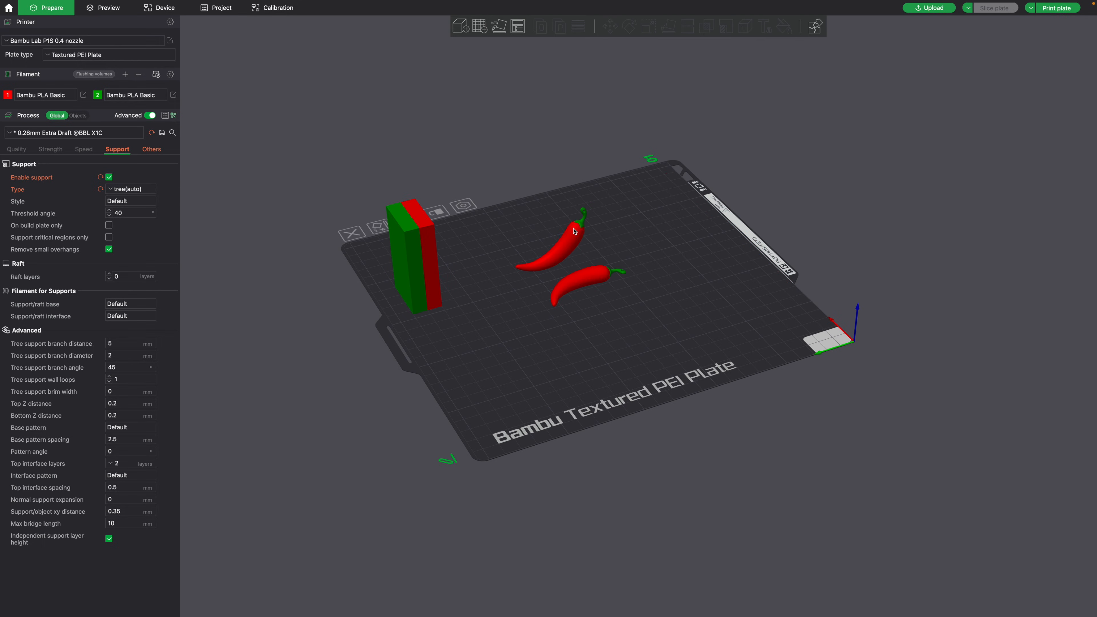
click(629, 25)
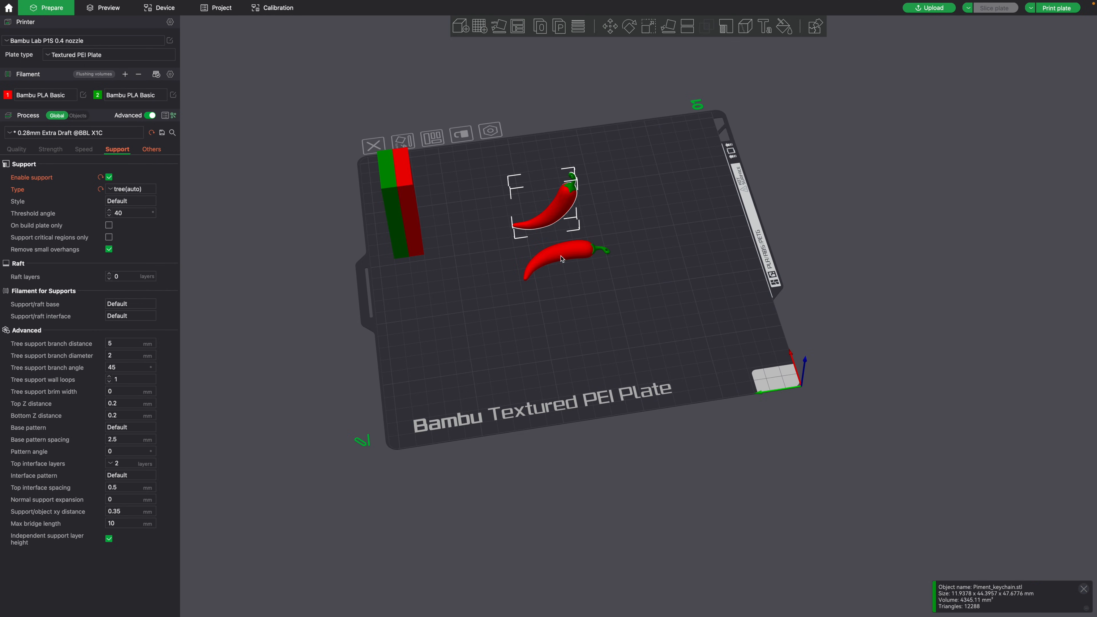
Step: Clone the lower pepper and cut the copy into two halves lying flat
right_click(560, 259)
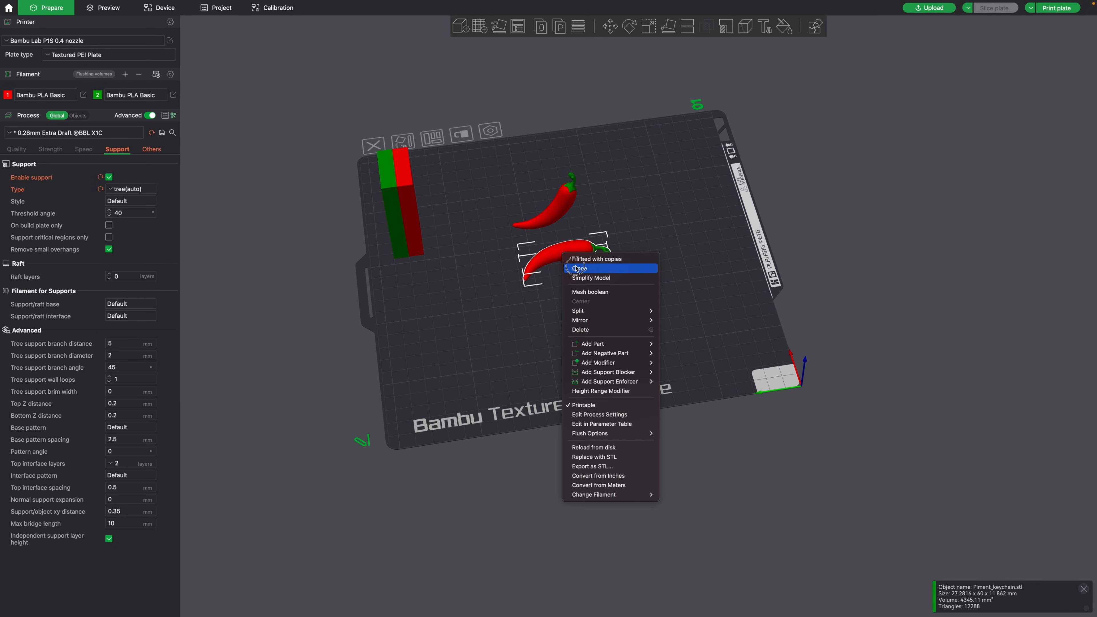
click(580, 268)
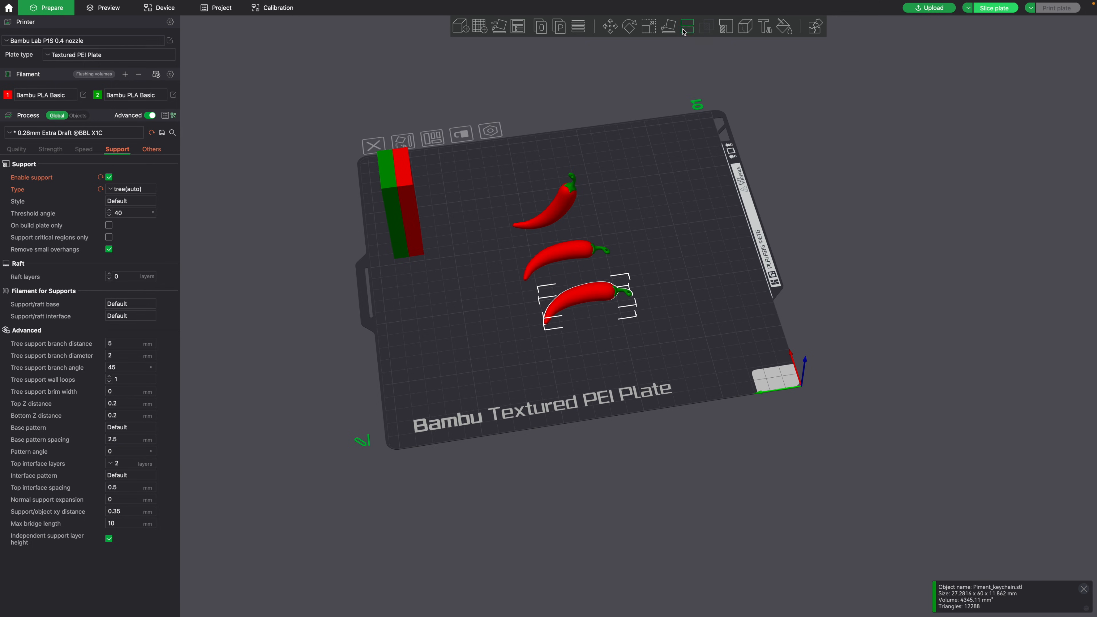
mouse_move(686, 27)
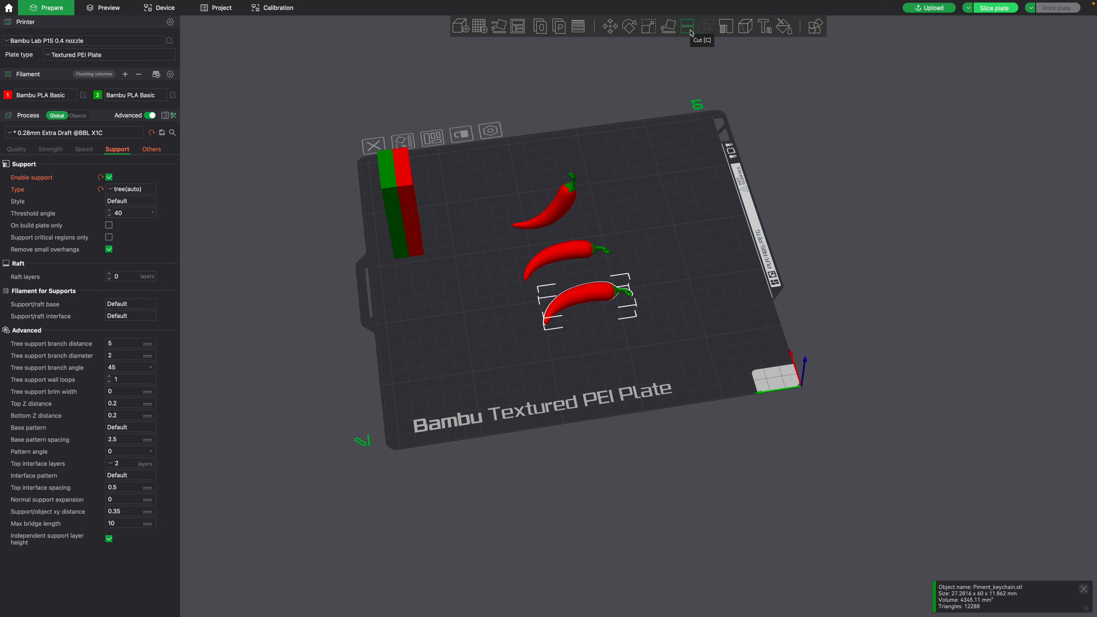
click(687, 26)
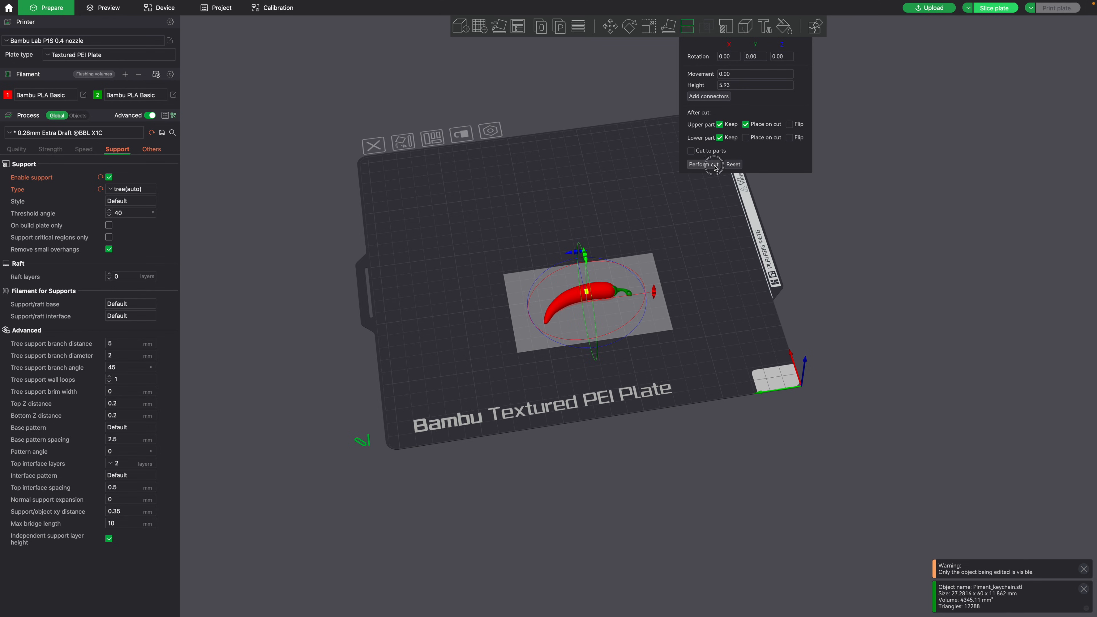
click(702, 164)
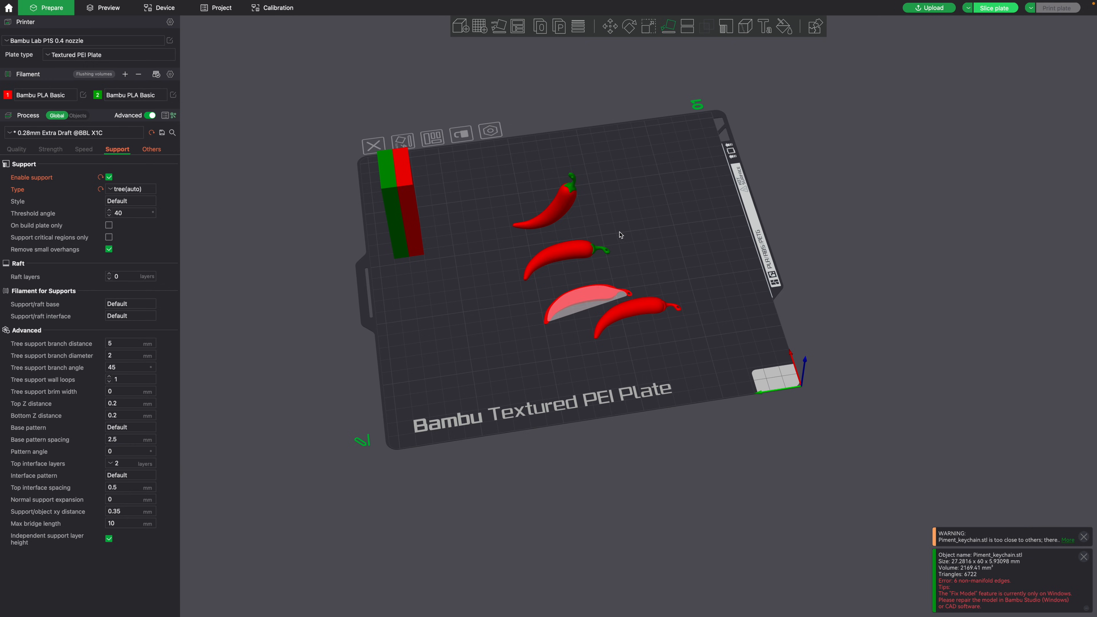
Step: Arrange the flat halves close together on the plate and check them from above
click(655, 316)
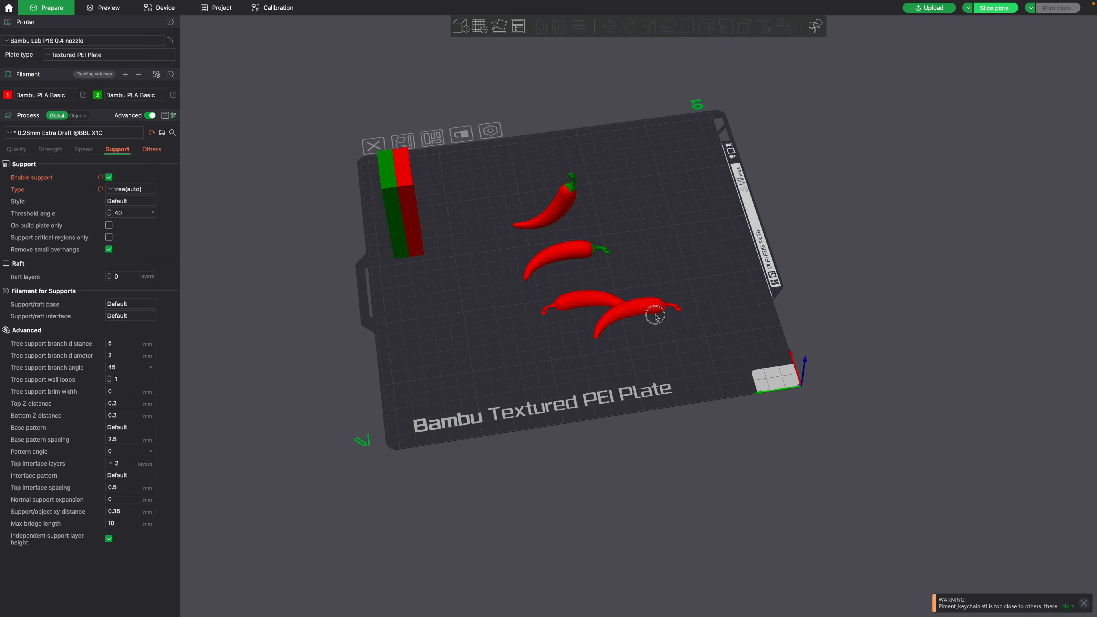
click(578, 321)
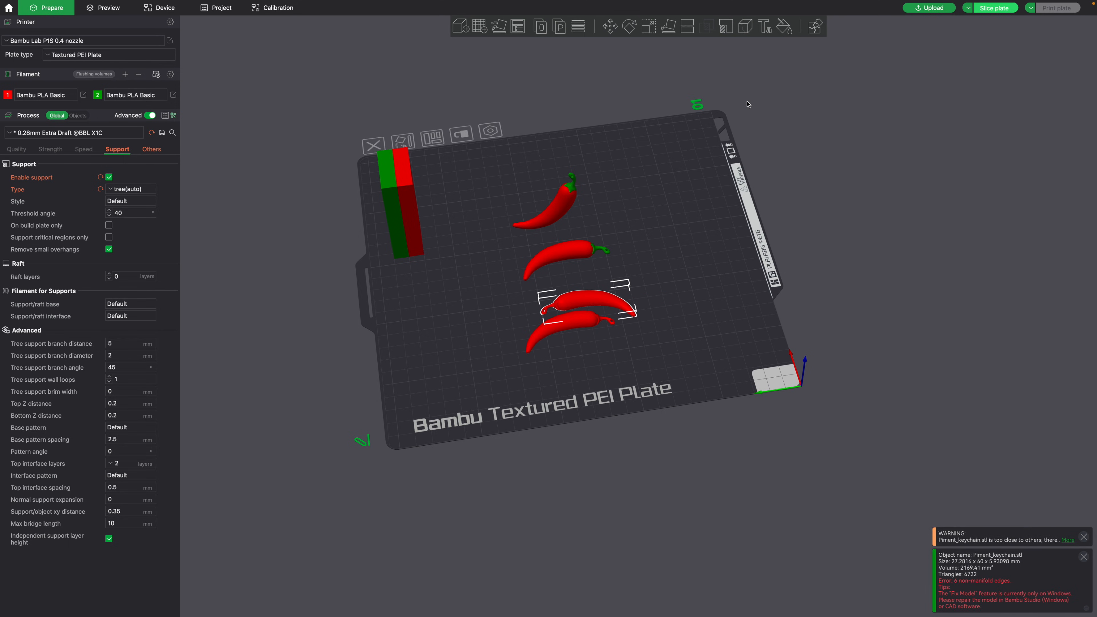
click(784, 26)
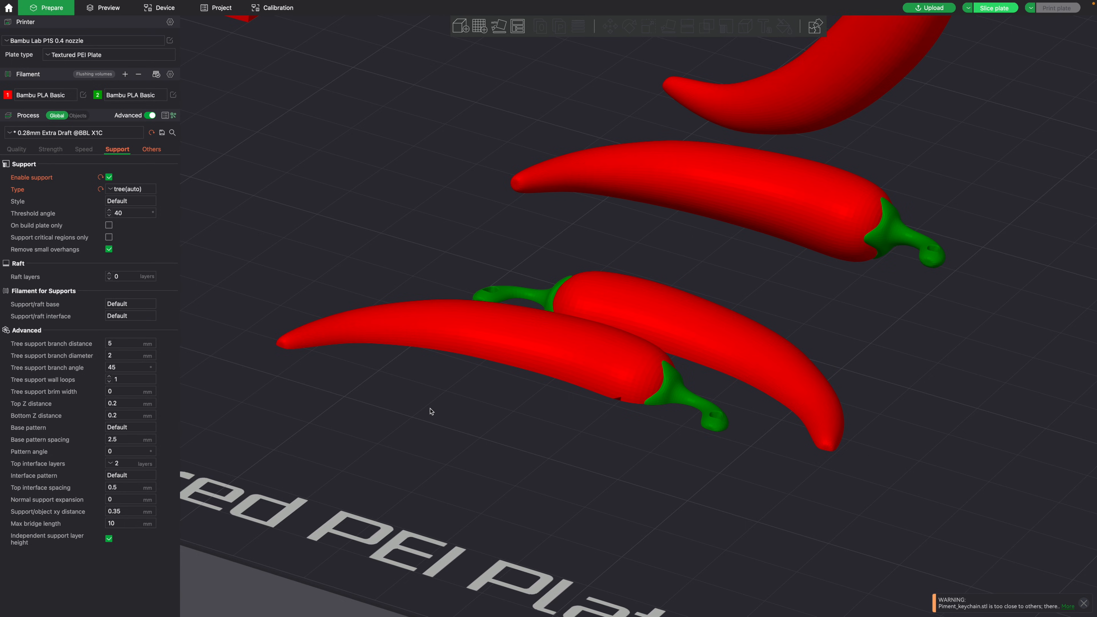
drag(430, 412, 535, 365)
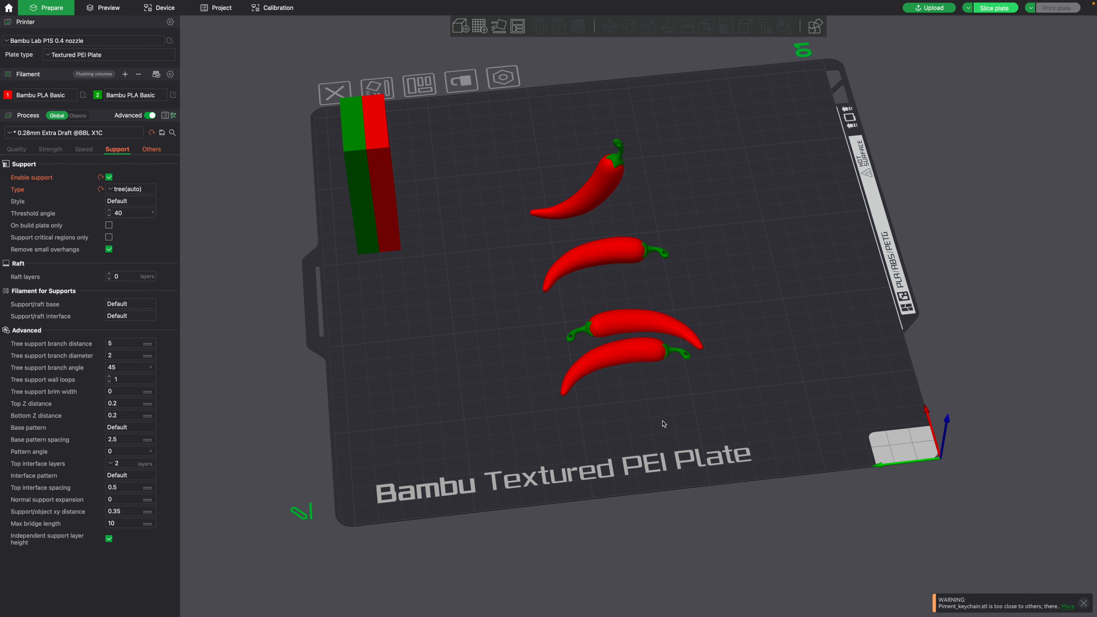
Step: Clone the middle pepper as a single upright copy and slice to preview the 3h32m layout
right_click(591, 269)
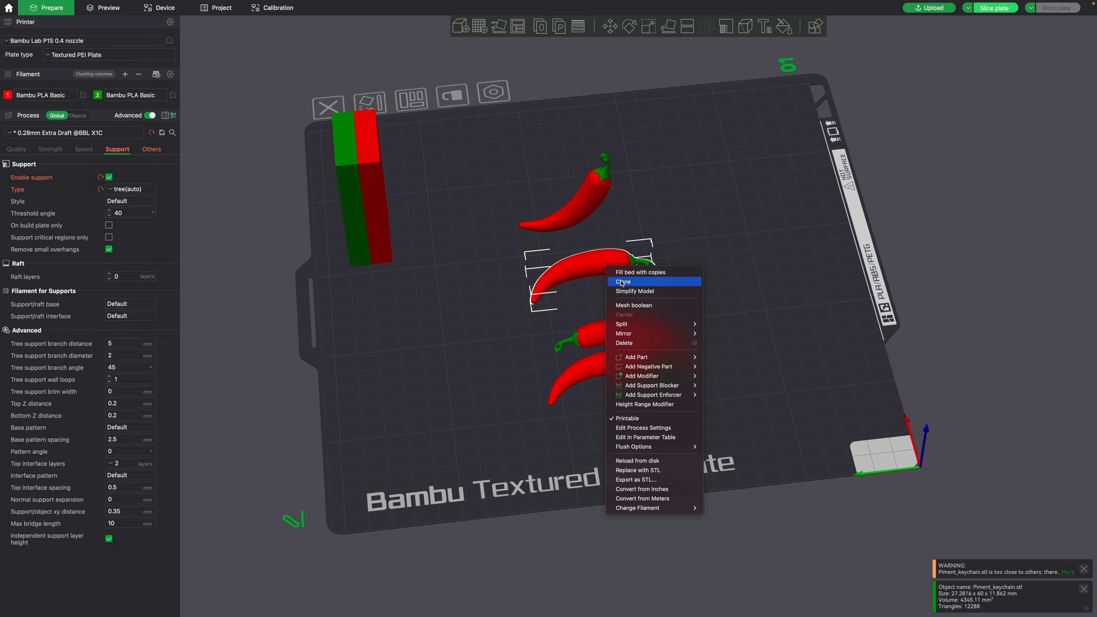
click(623, 282)
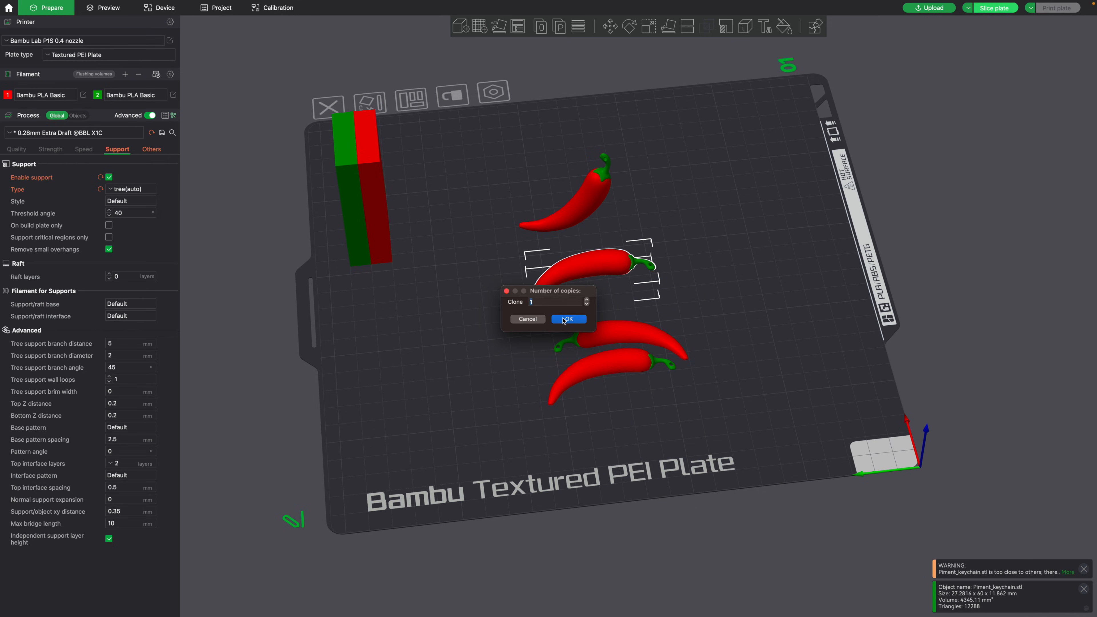
click(567, 319)
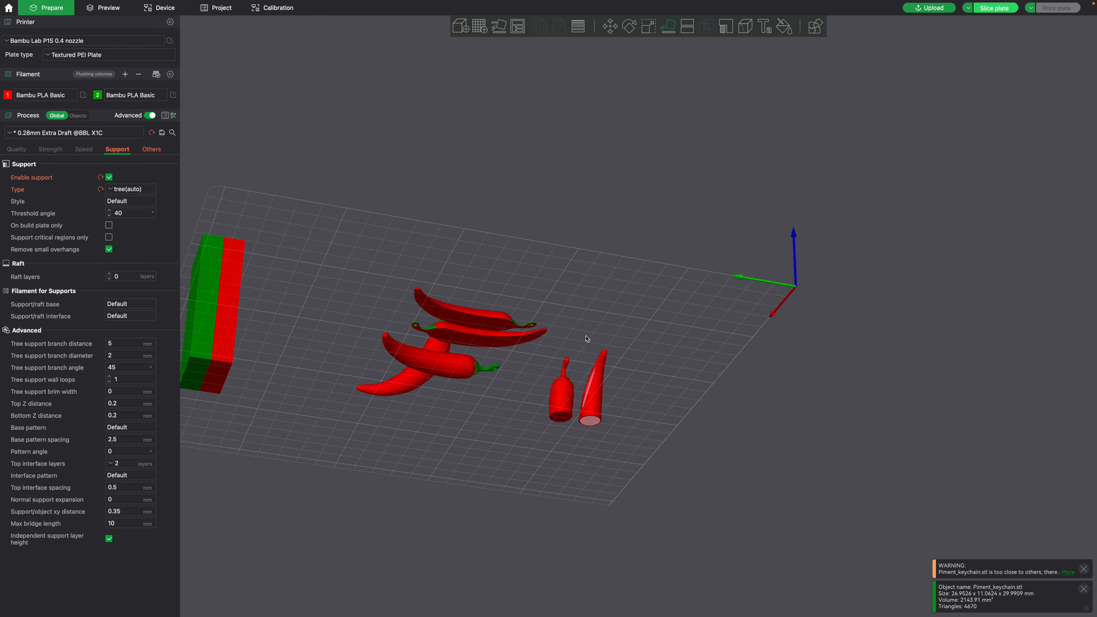
click(783, 26)
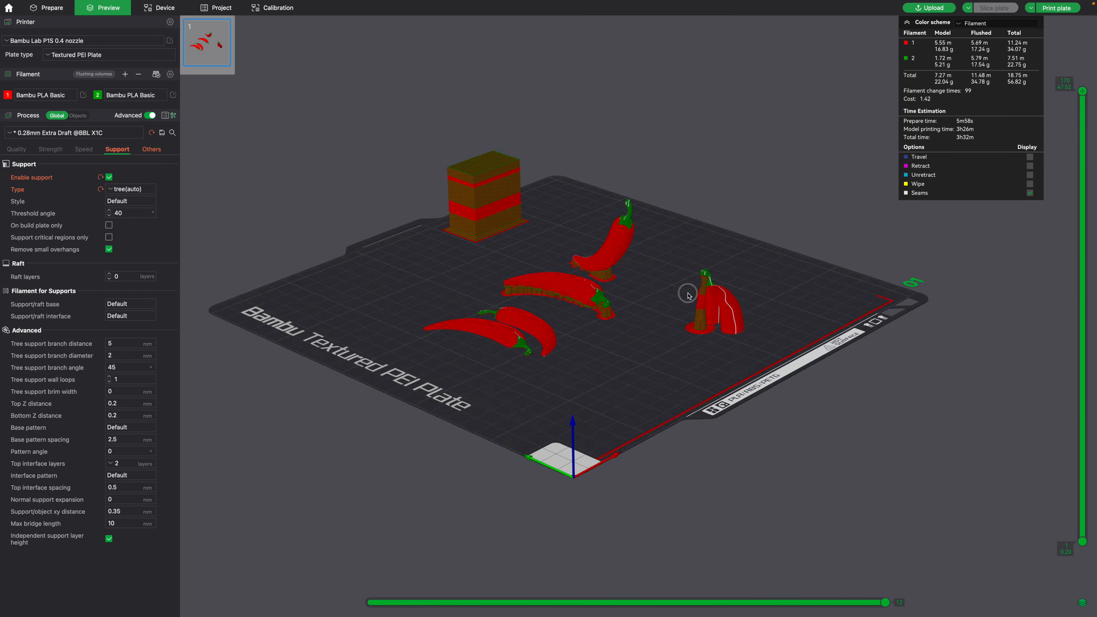
Step: Add a cube primitive modifier around the upright pepper halves, accepting per-object settings
click(46, 7)
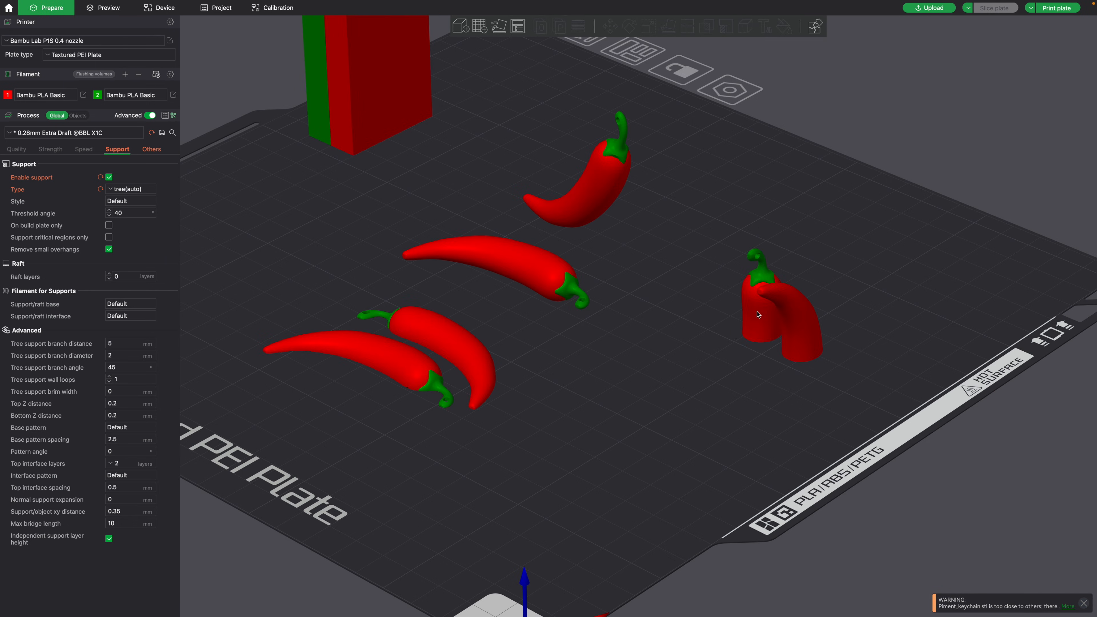
right_click(756, 314)
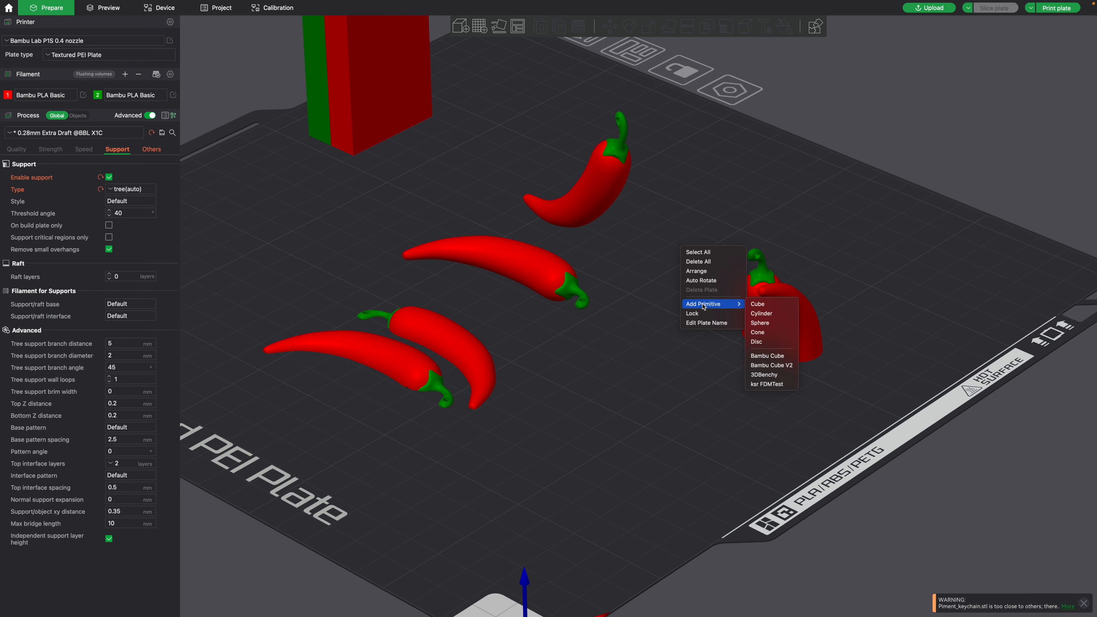
click(757, 304)
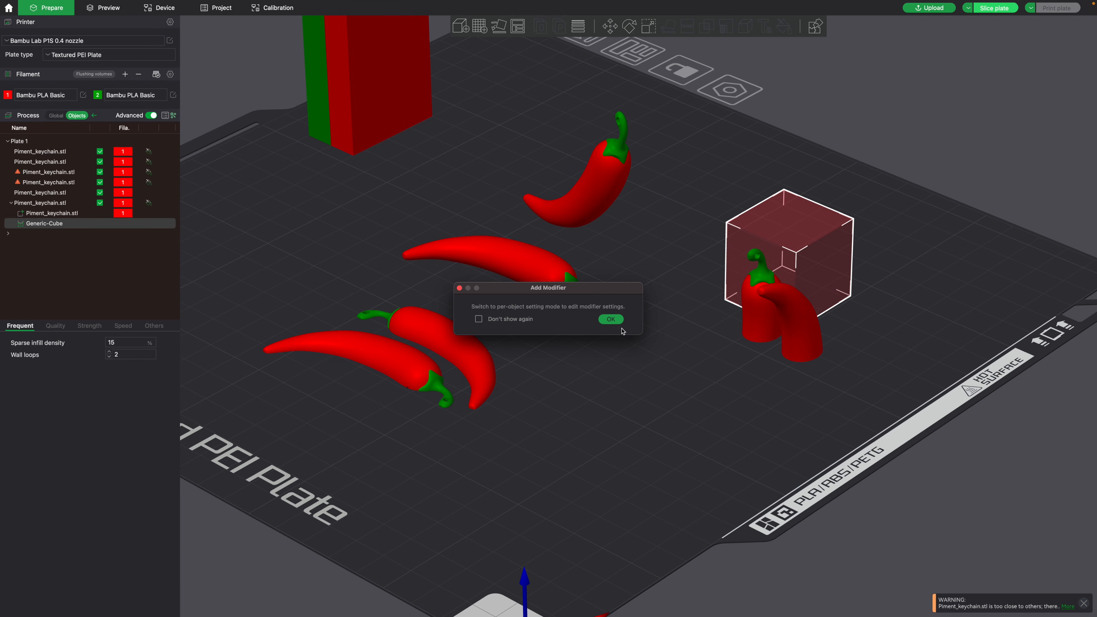
click(610, 319)
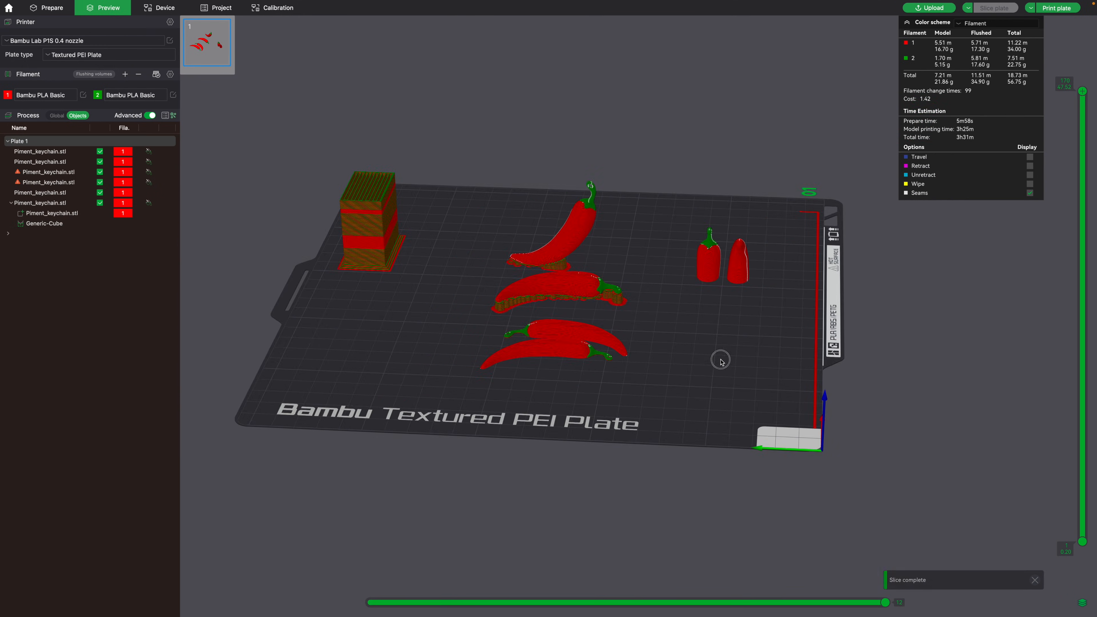
Step: Send the sliced 3h31m plate to the printer
click(1056, 7)
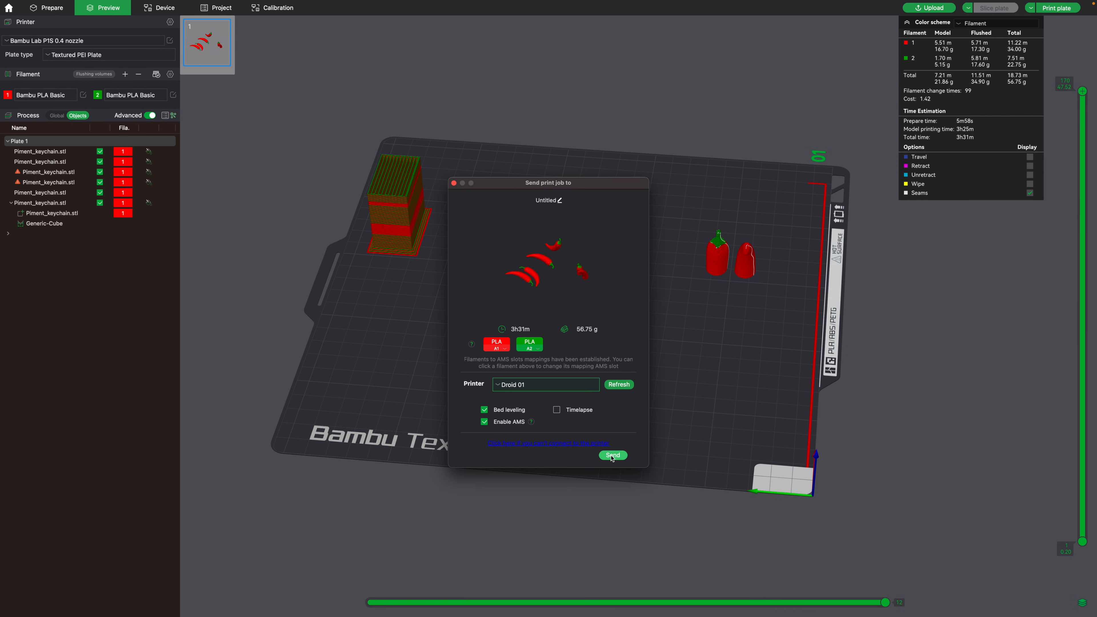
click(612, 455)
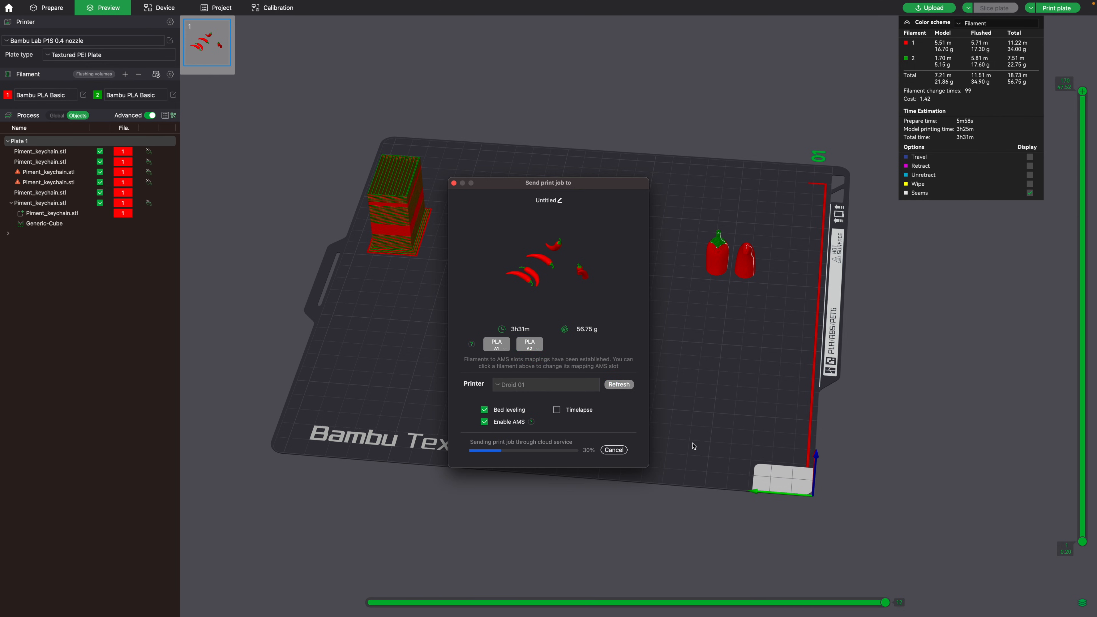